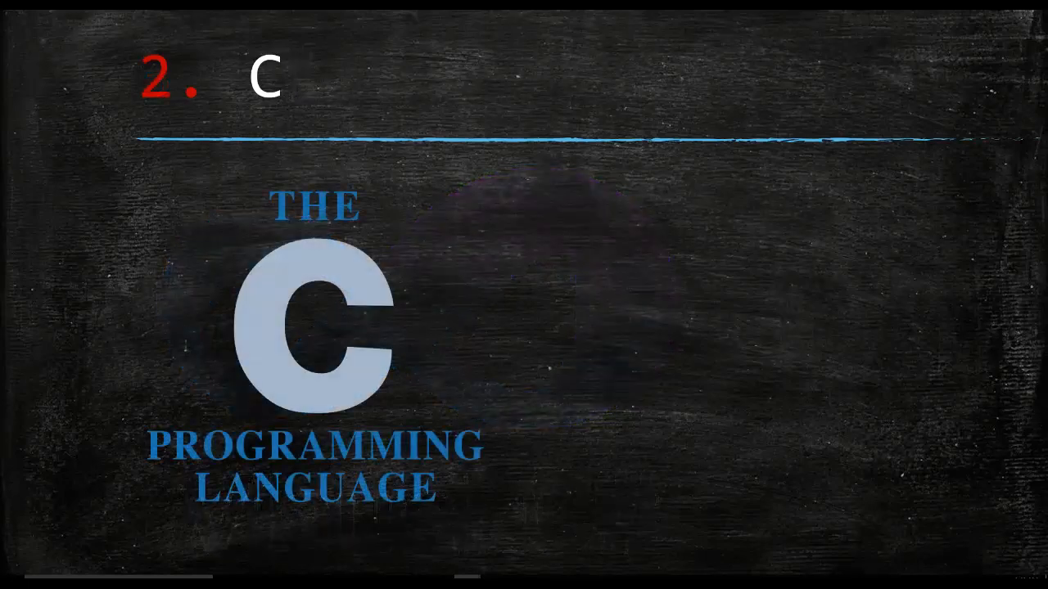
mouse_move(735, 375)
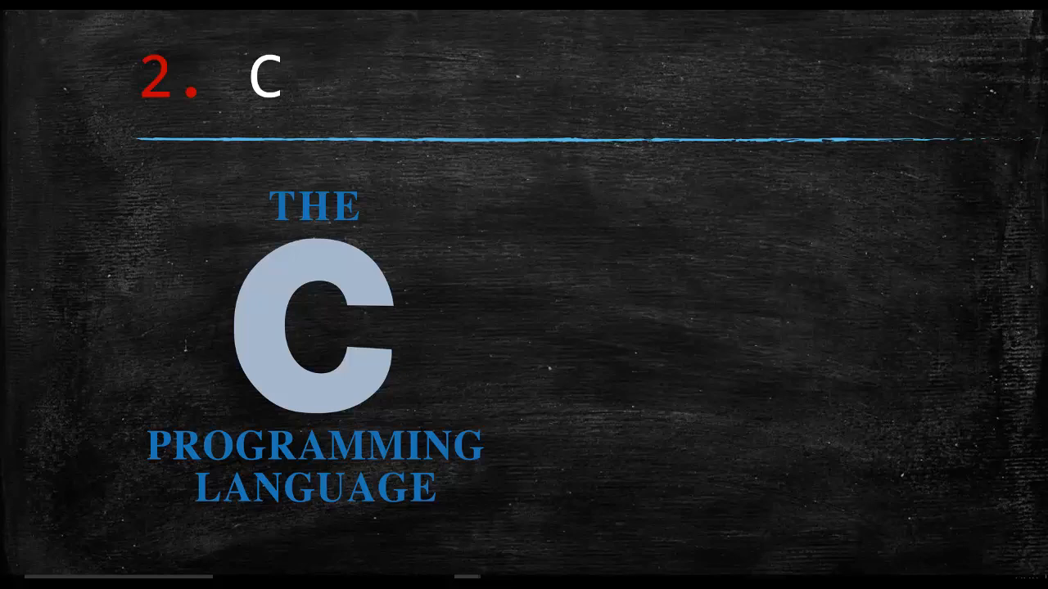
mouse_move(491, 294)
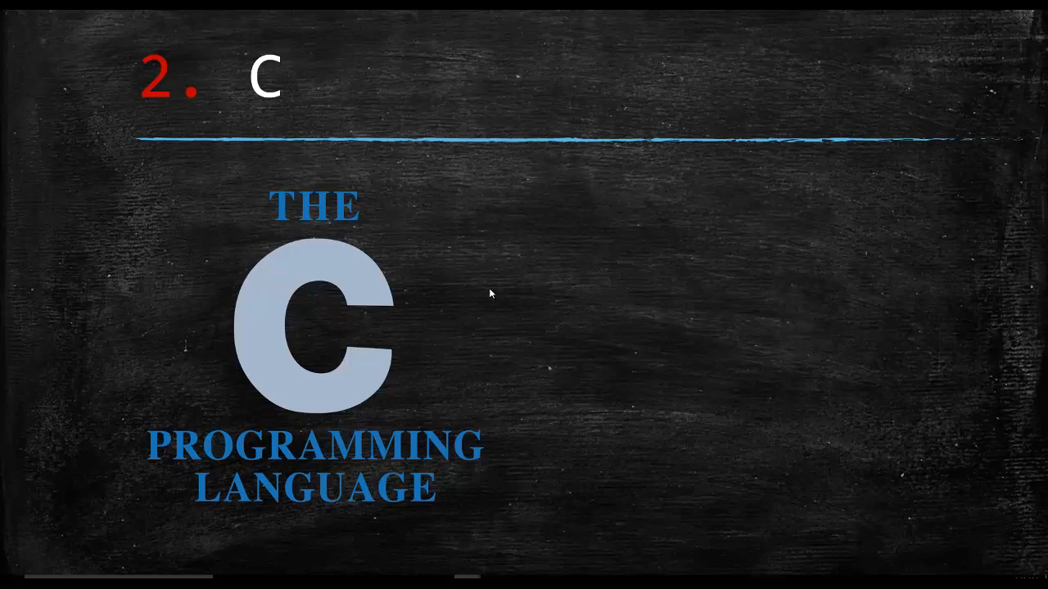
mouse_move(1007, 390)
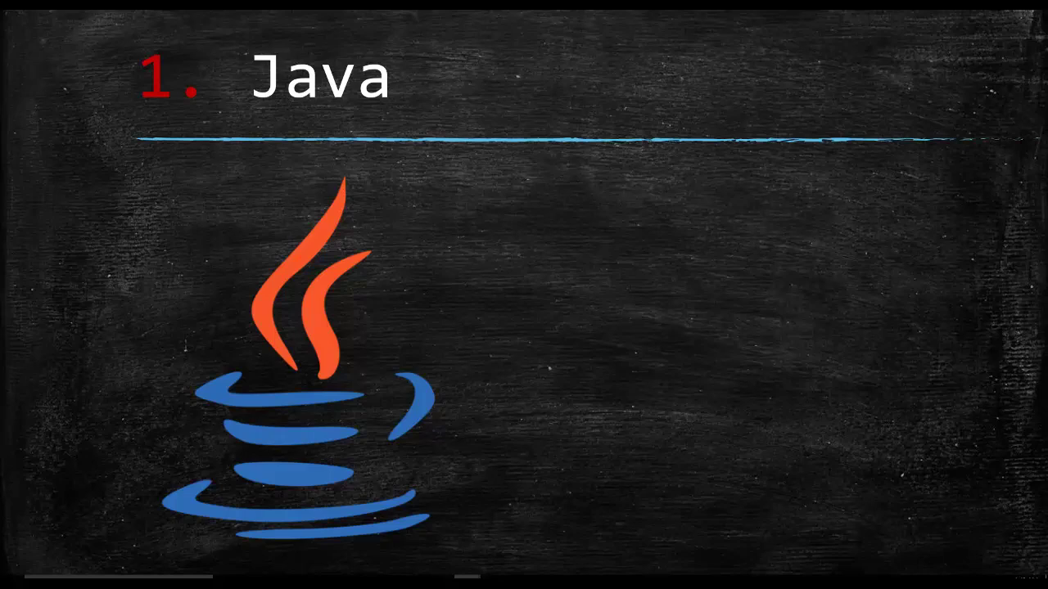
mouse_move(826, 257)
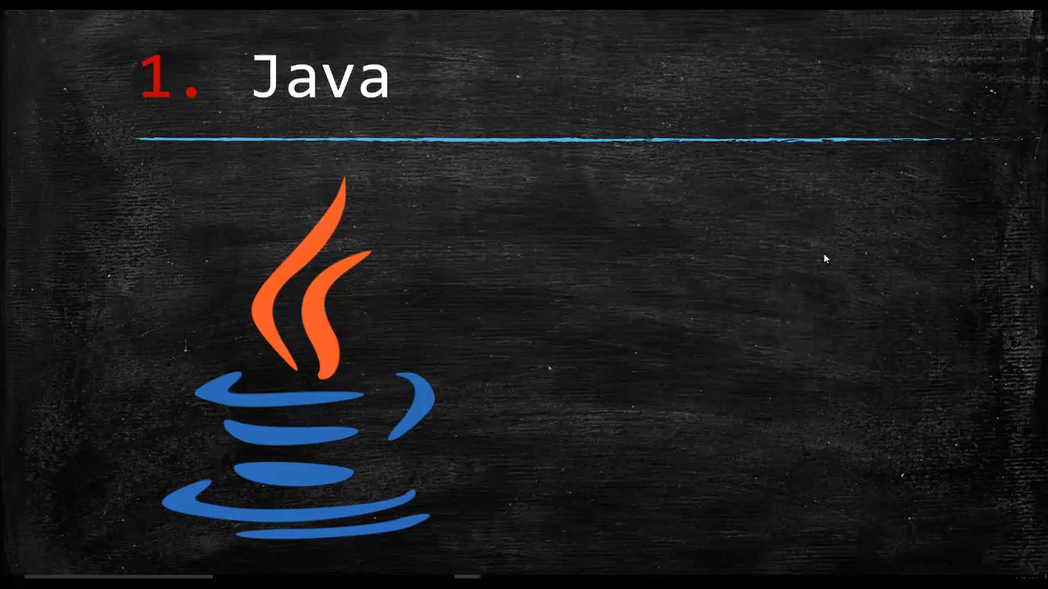